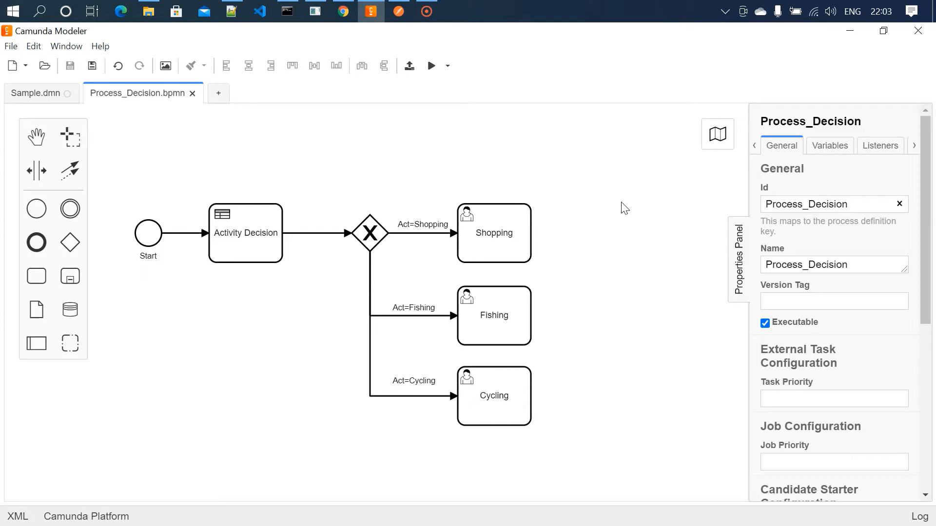
mouse_move(18, 104)
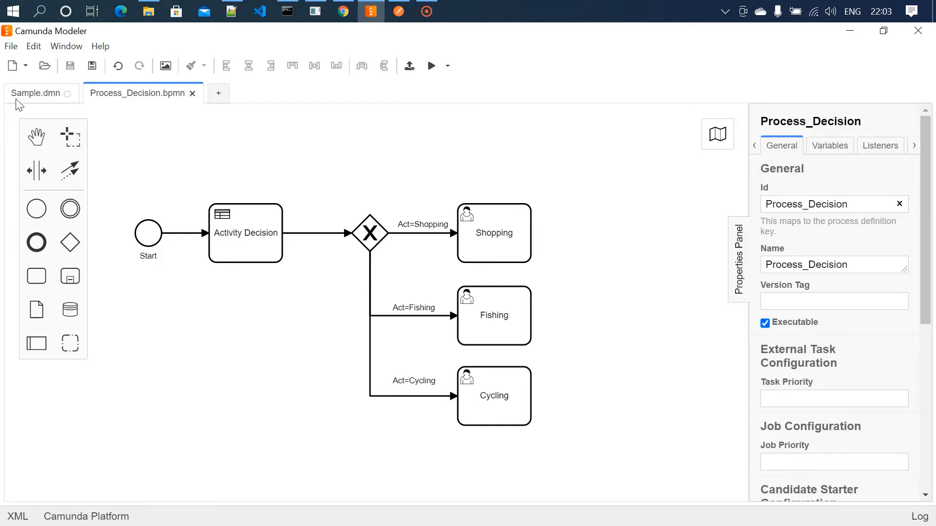
Step: Show the Sample.dmn decision table mapping day and head count to Shopping, Fishing or Cycling
left_click(35, 92)
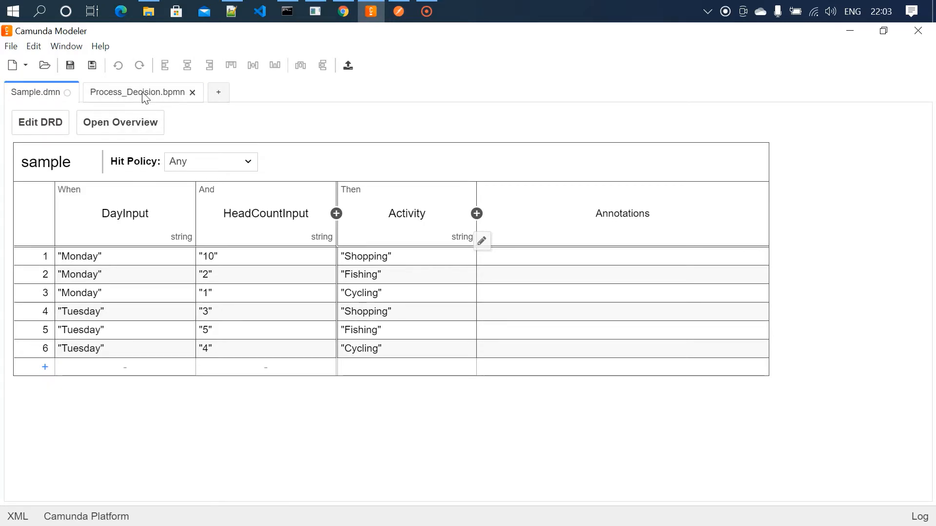
Step: Inspect the Start event and the Activity Decision task, whose Decision Ref is sample, result Act
left_click(136, 92)
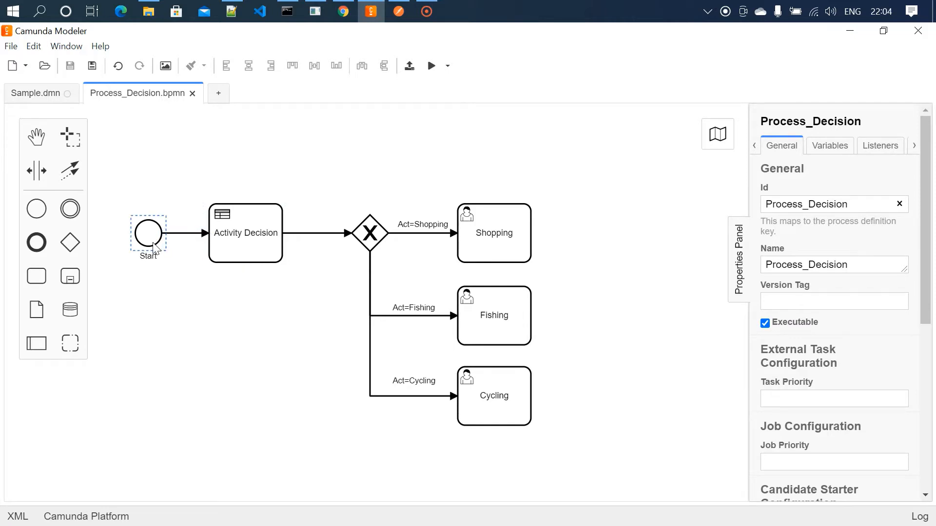
left_click(148, 233)
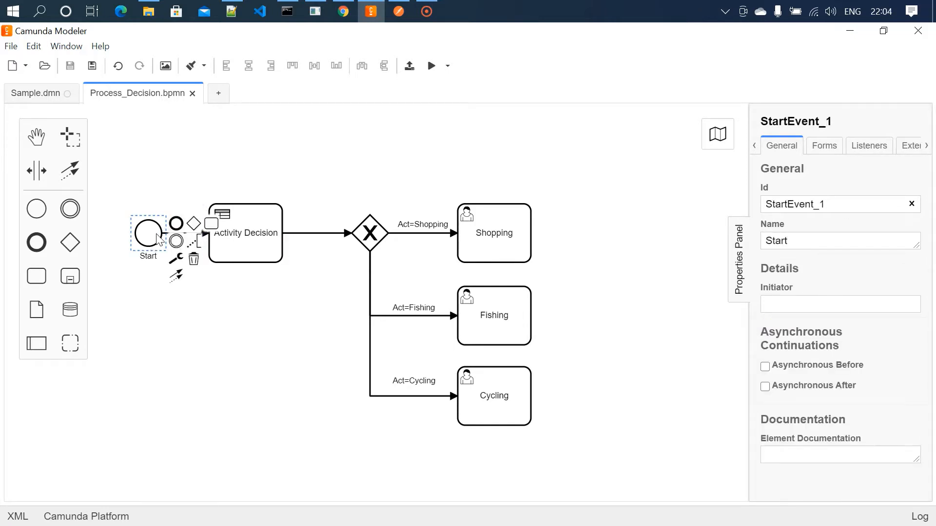
left_click(245, 232)
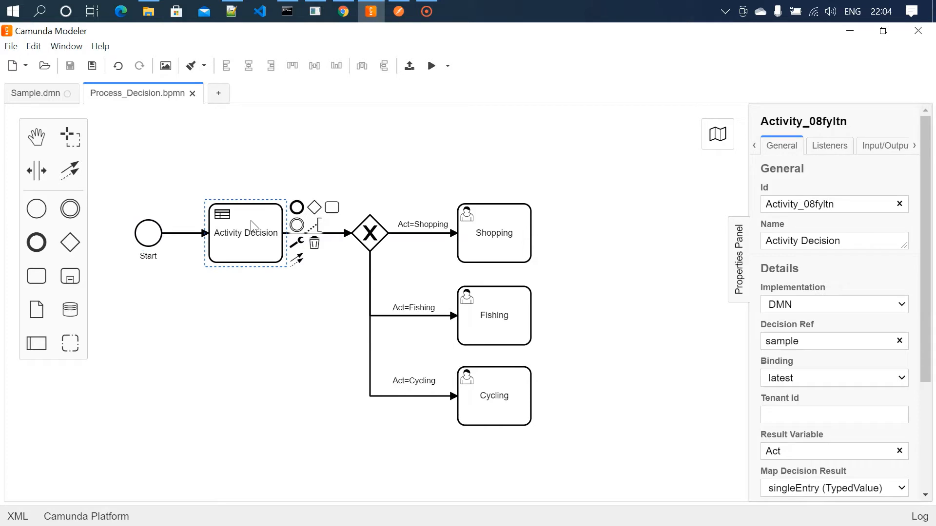
mouse_move(649, 269)
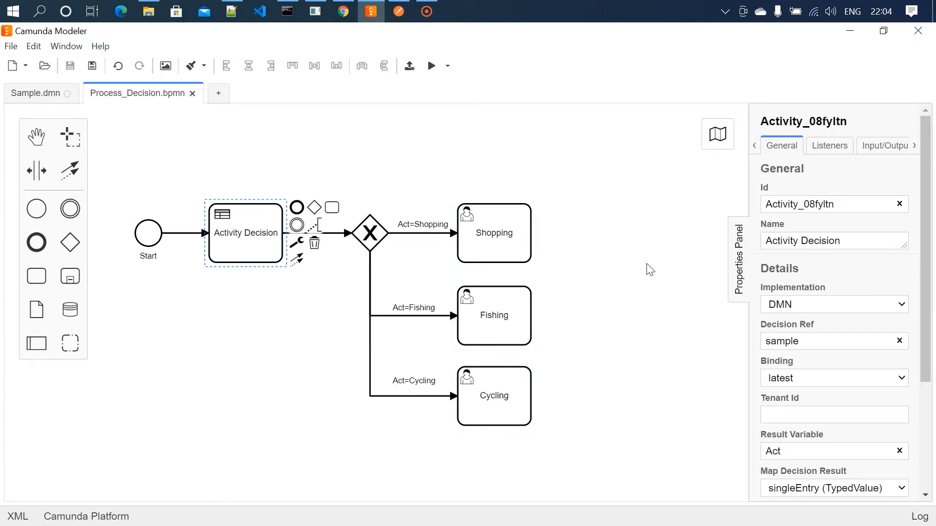
left_click(150, 290)
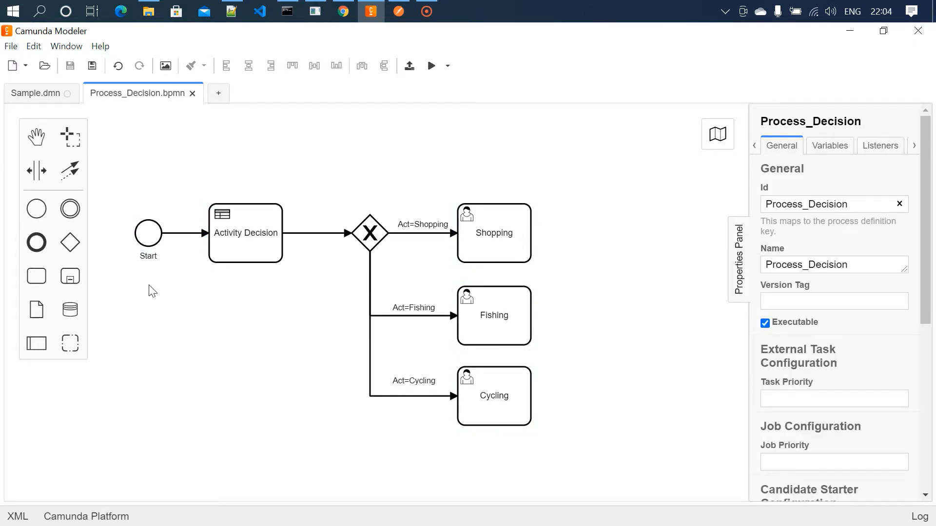
left_click(148, 234)
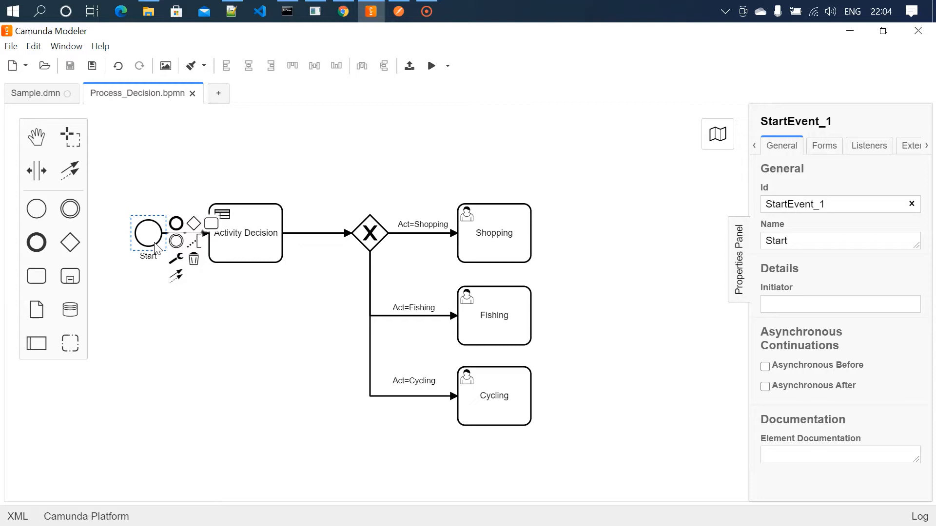
left_click(255, 247)
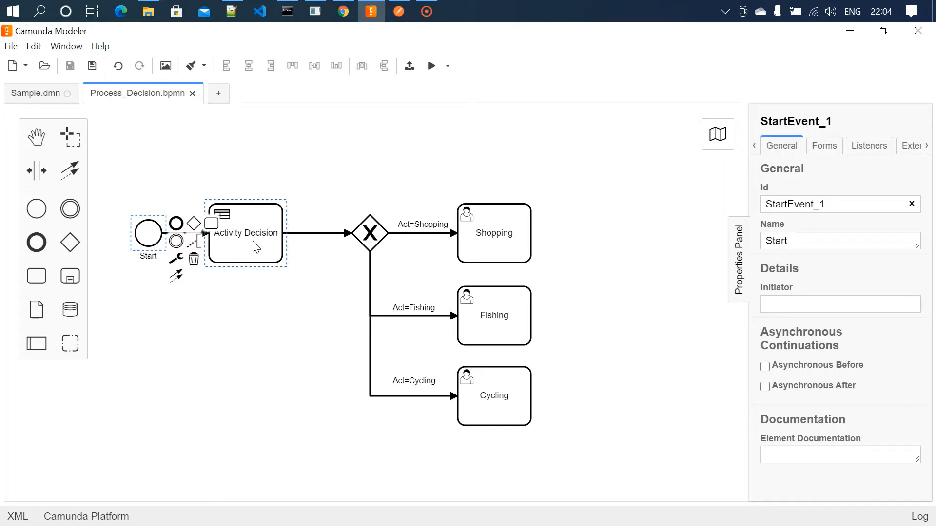
left_click(246, 237)
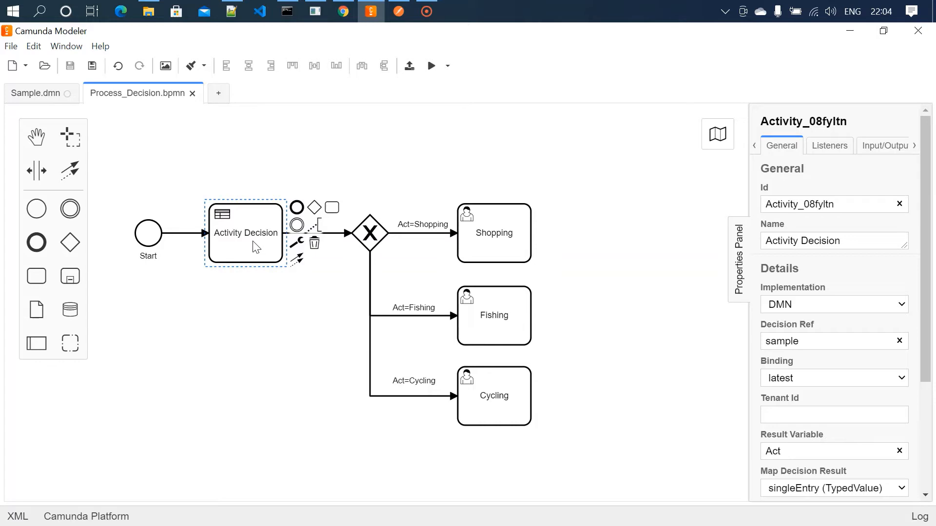
mouse_move(789, 296)
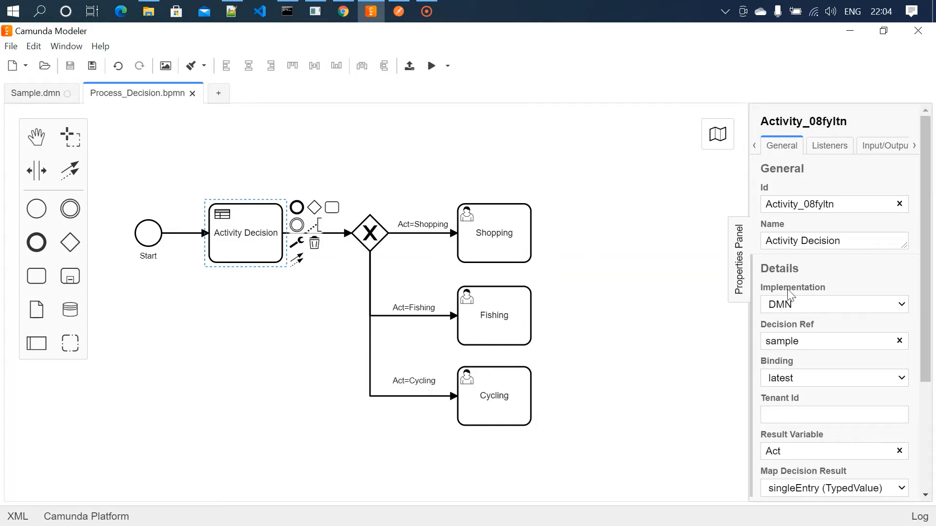
mouse_move(798, 312)
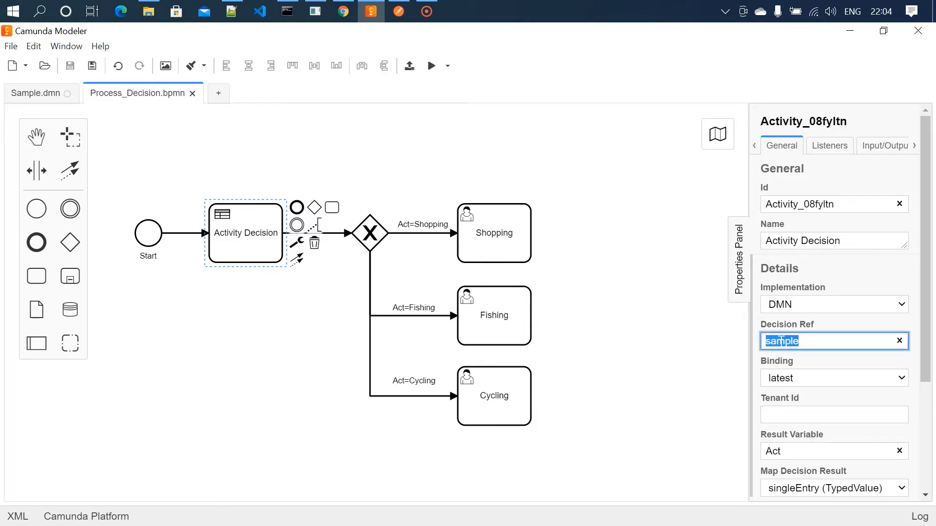
left_click(34, 93)
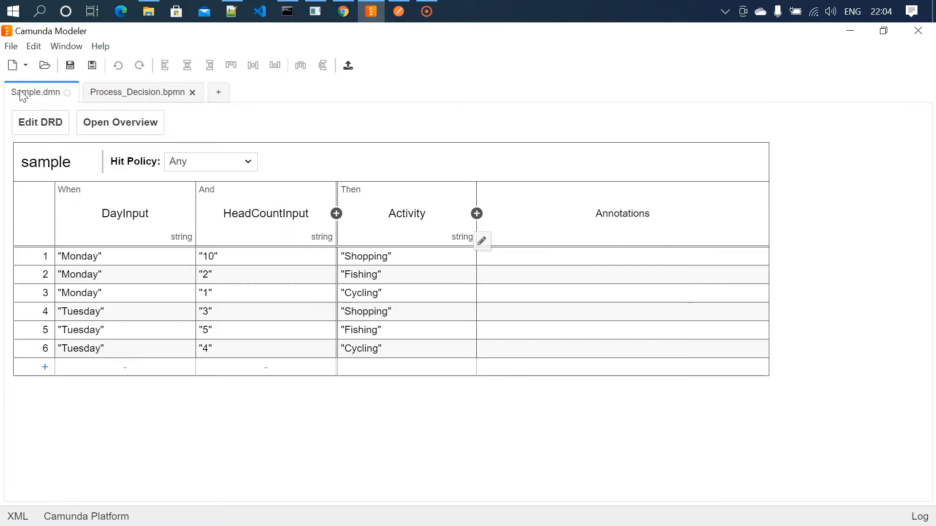
left_click(40, 122)
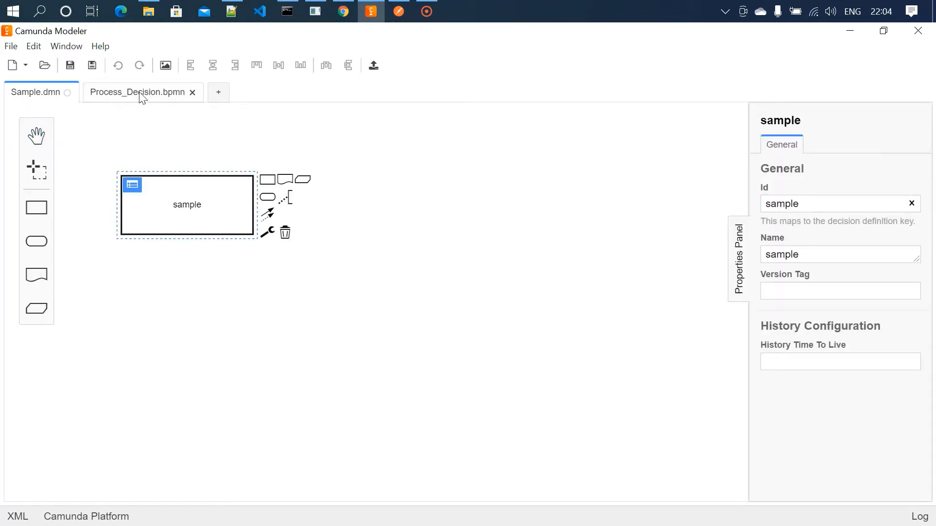
left_click(137, 93)
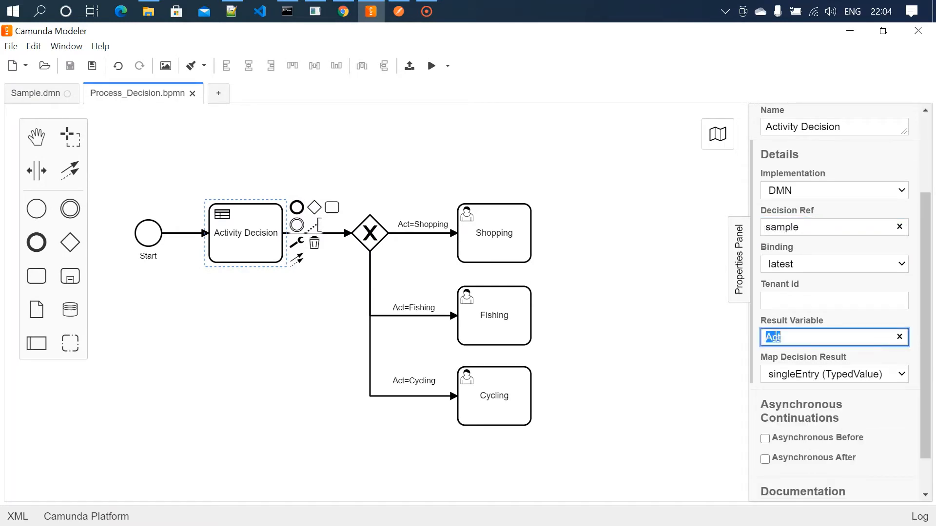
left_click(35, 93)
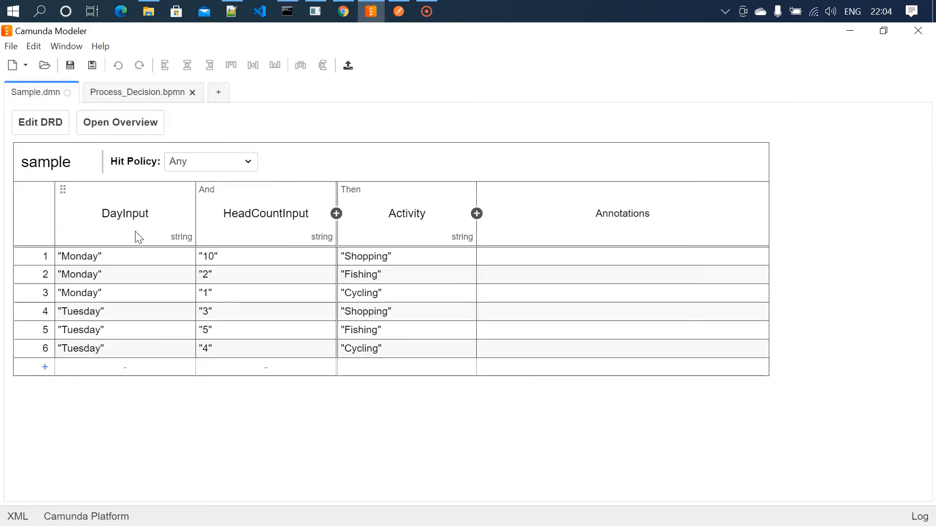
mouse_move(407, 228)
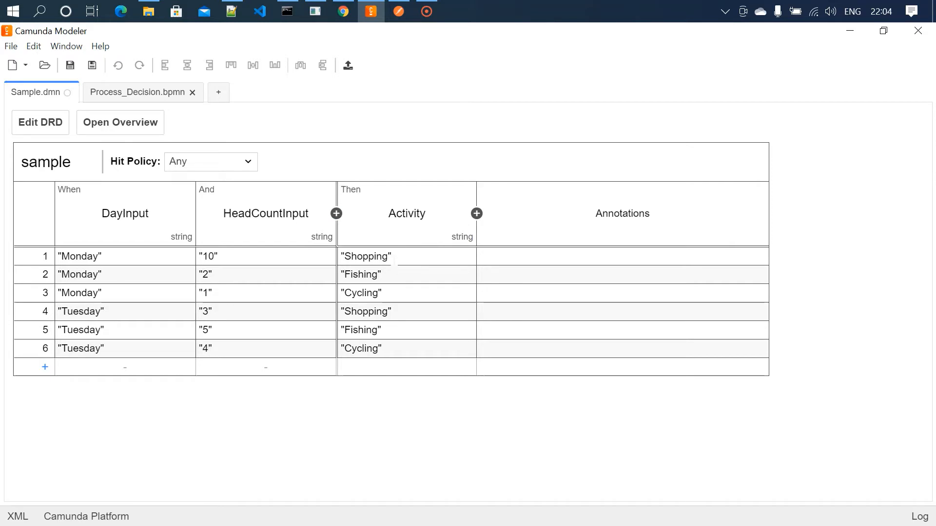
left_click(138, 93)
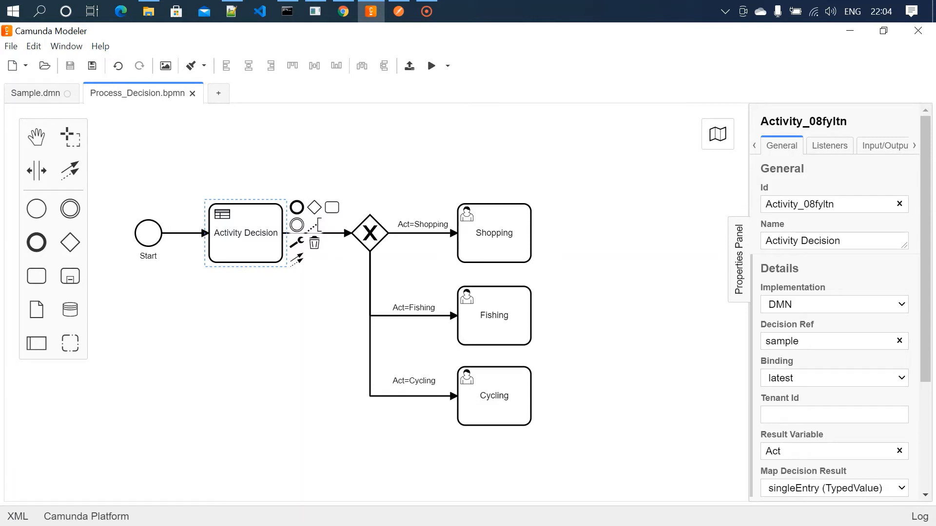
Step: Reselect the Start event and Activity Decision task, then view the Sample decision table again
scroll("down", 3)
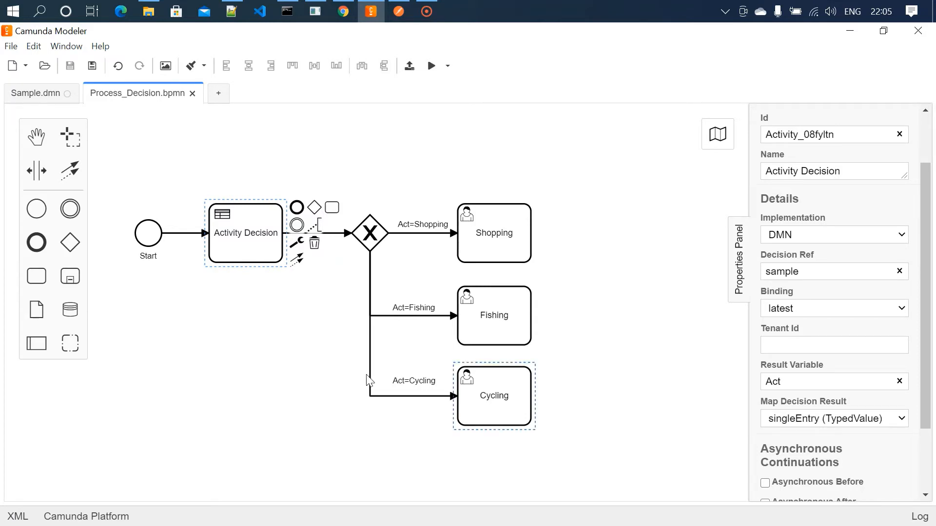
left_click(239, 356)
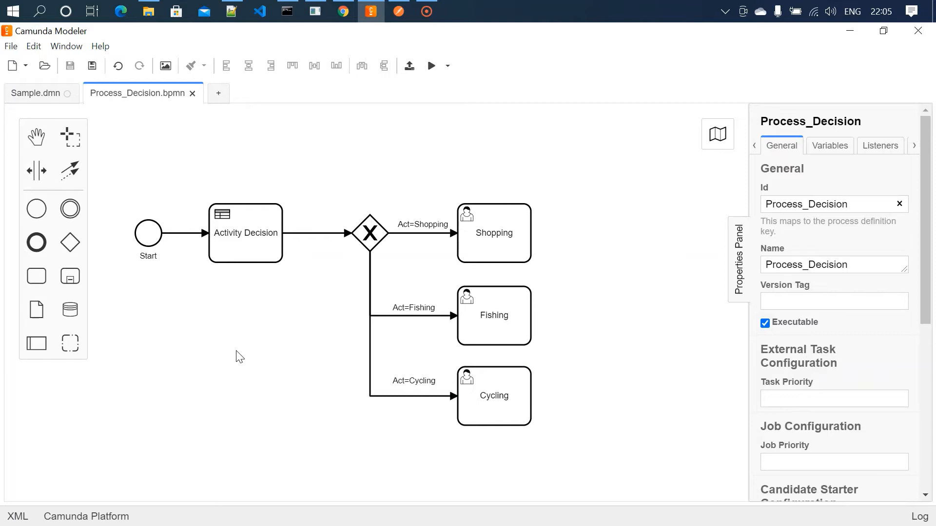
left_click(148, 233)
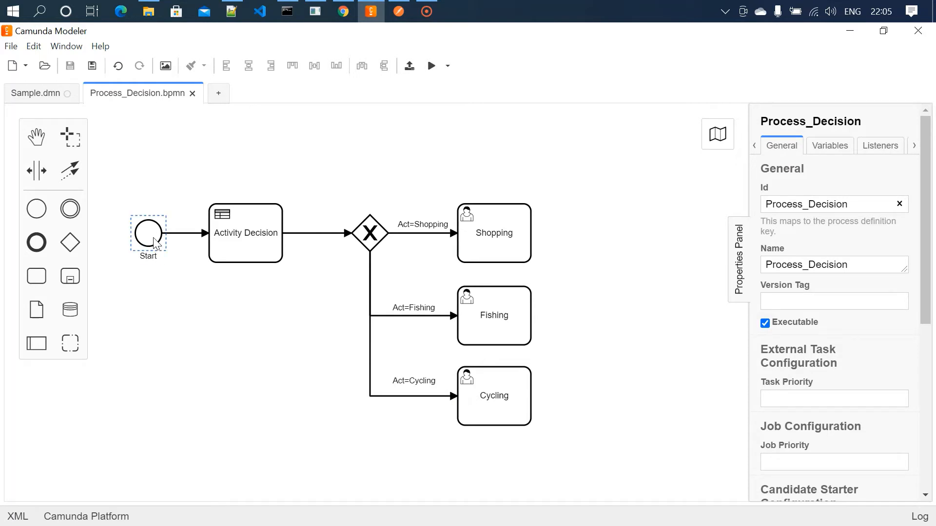
left_click(245, 233)
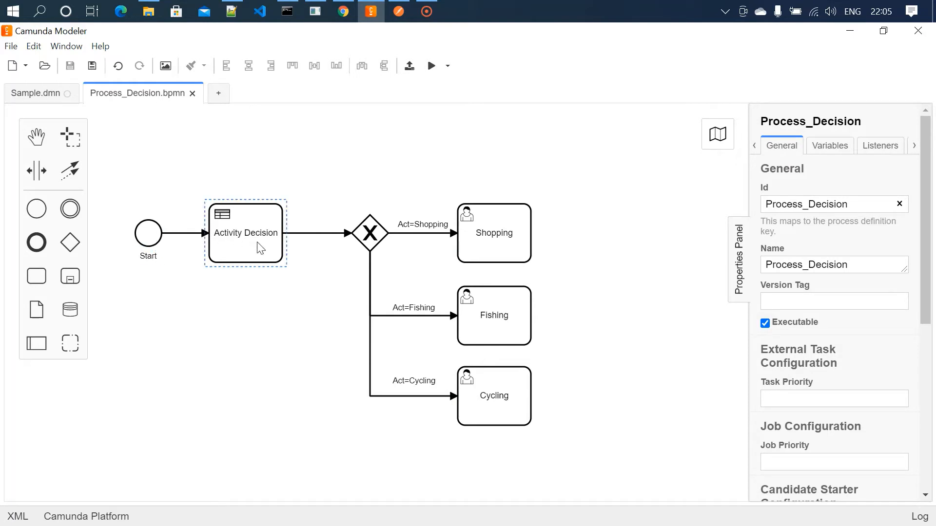
left_click(35, 93)
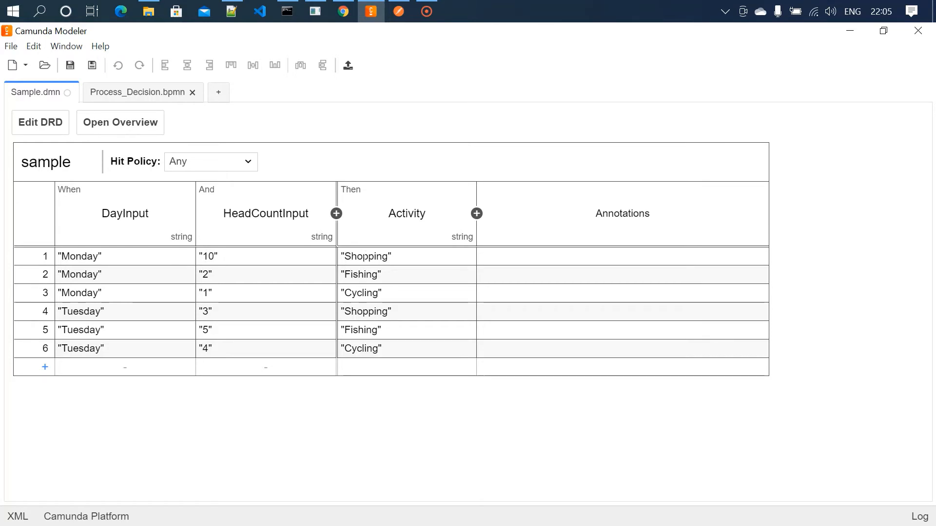
mouse_move(128, 97)
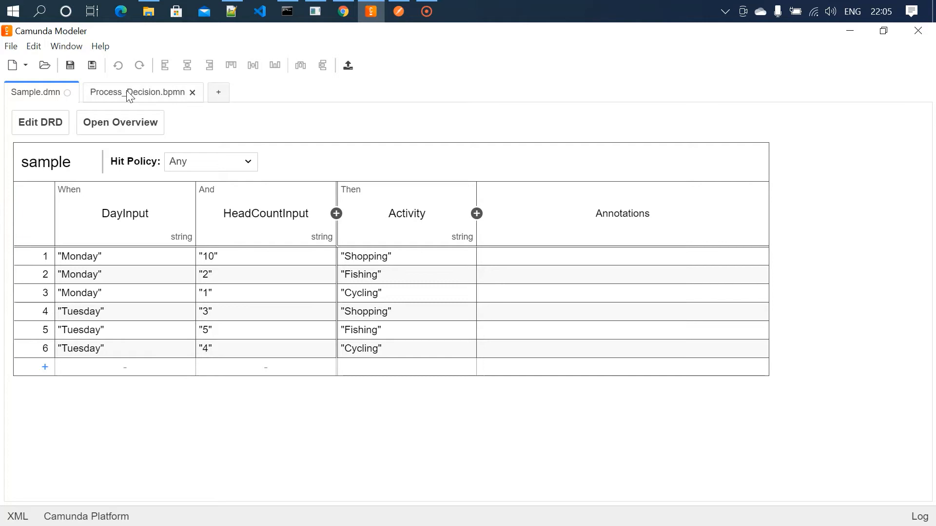
Step: Check the Act=Shopping flow's condition ${Act=="Shopping"} in the Process_Decision diagram
left_click(130, 92)
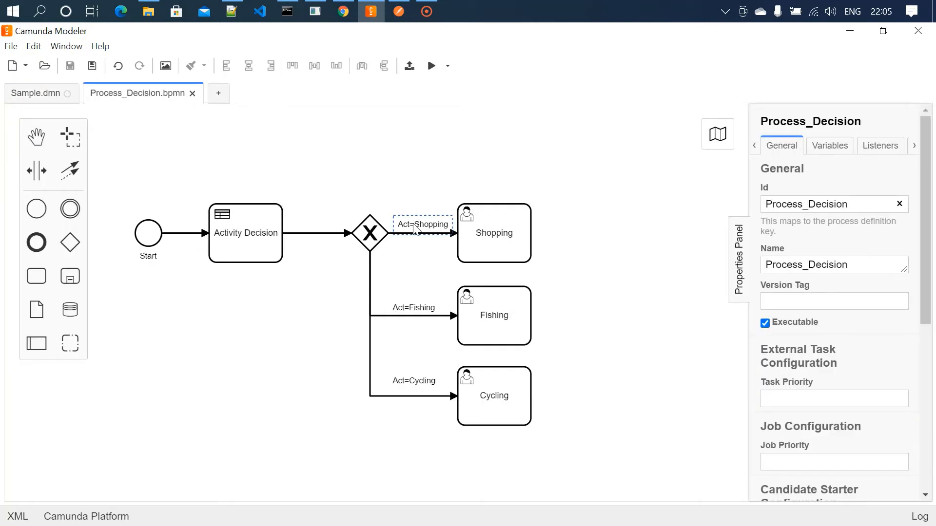
left_click(423, 235)
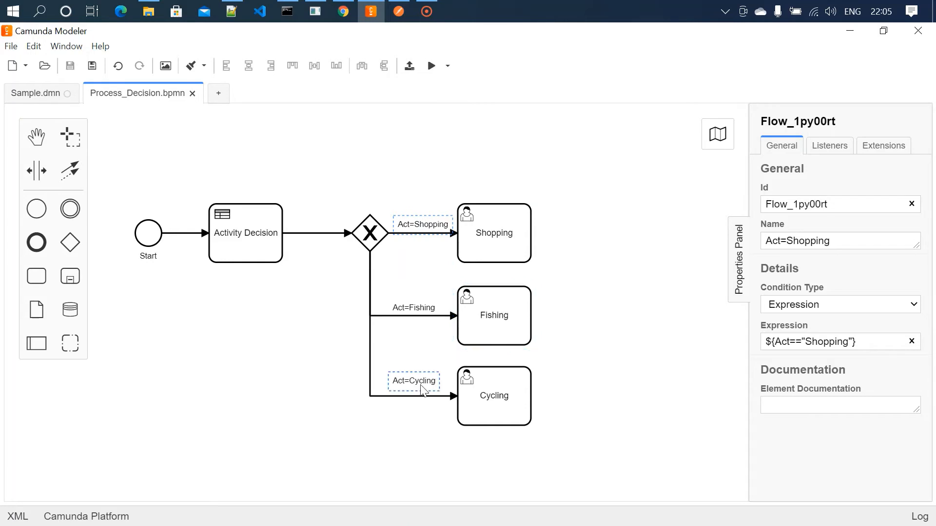
left_click(245, 232)
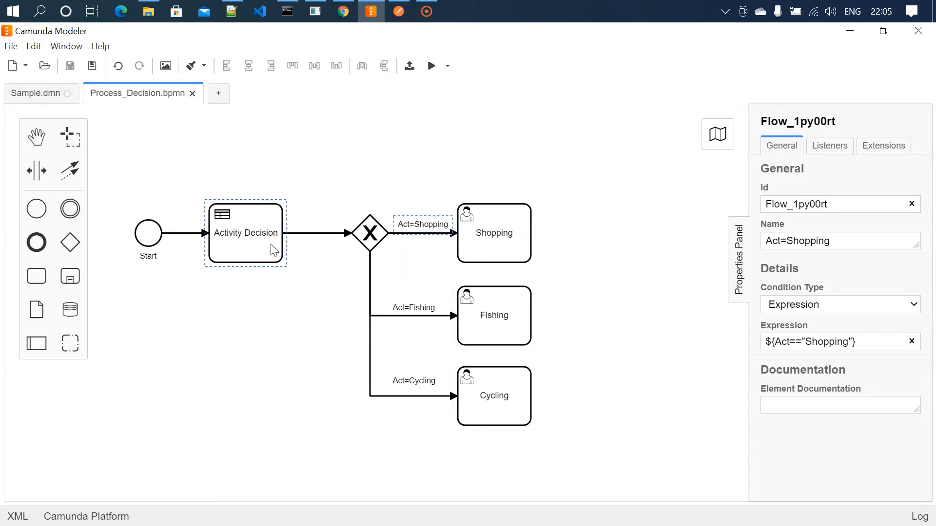
Step: Compare the table's Shopping output with the Shopping and Cycling user tasks
left_click(36, 93)
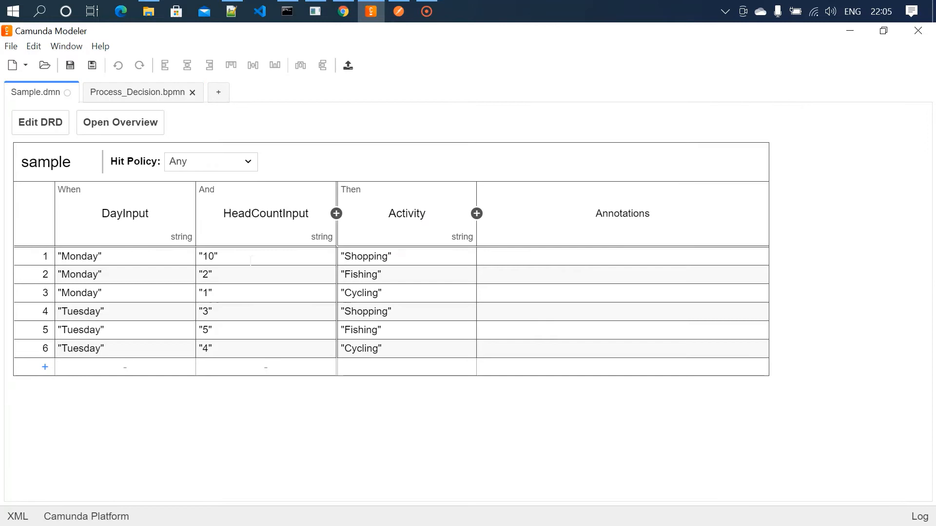
double_click(366, 257)
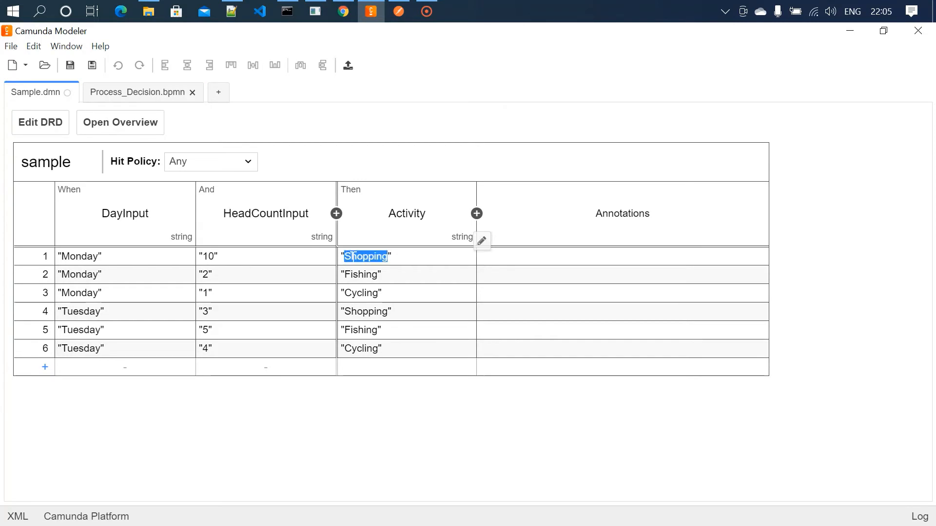
left_click(138, 93)
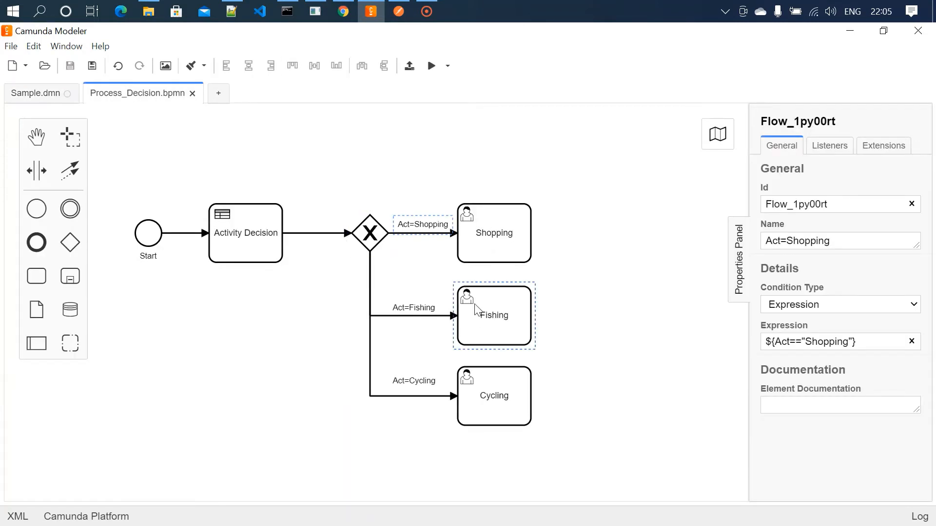
left_click(492, 245)
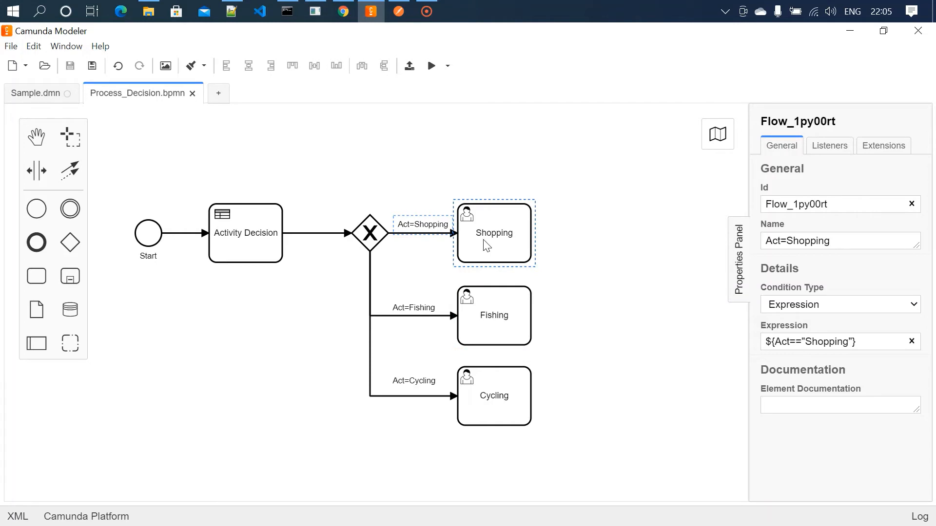
left_click(508, 313)
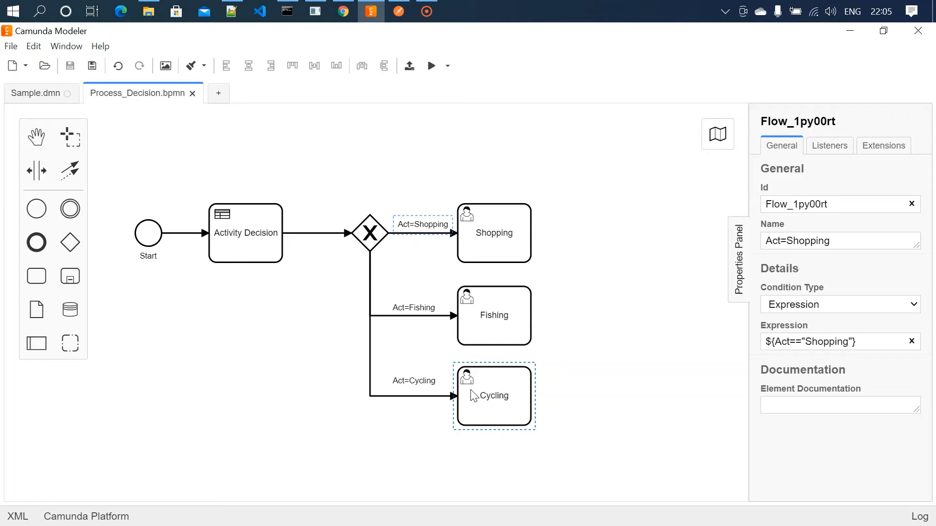
Step: Deploy the Process_Decision diagram and the Sample decision table to Camunda Platform
left_click(410, 66)
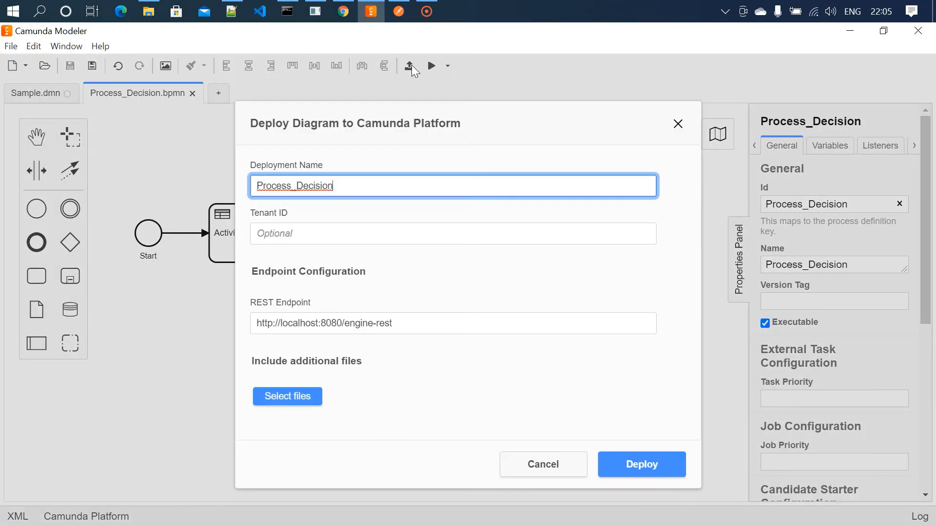
left_click(642, 465)
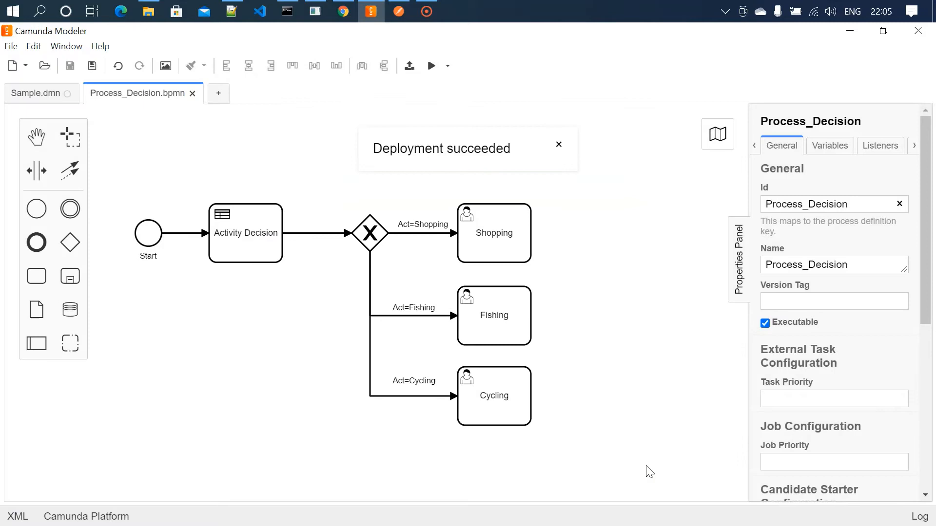
mouse_move(33, 112)
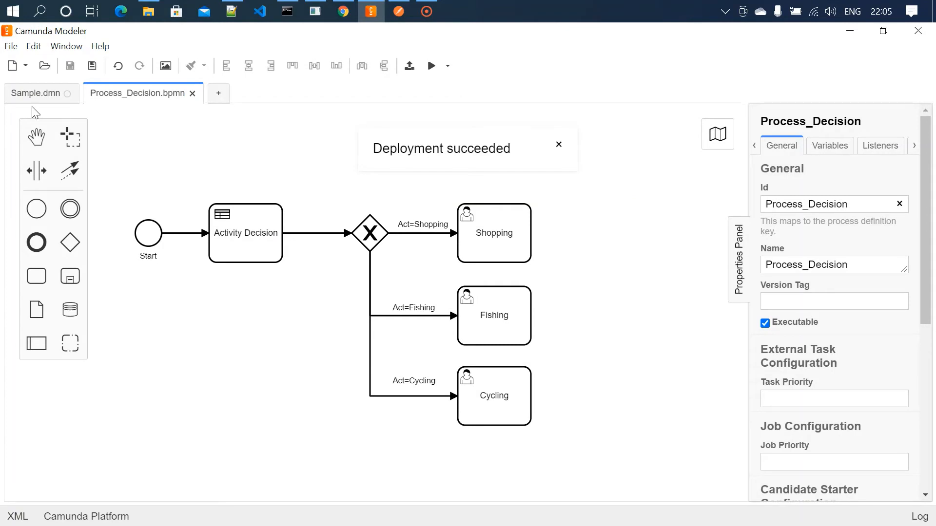
left_click(35, 93)
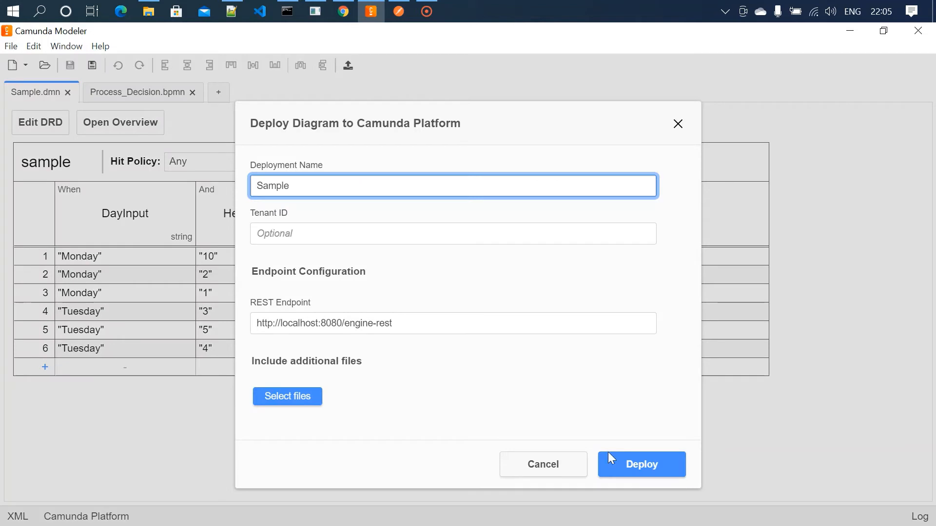
left_click(641, 465)
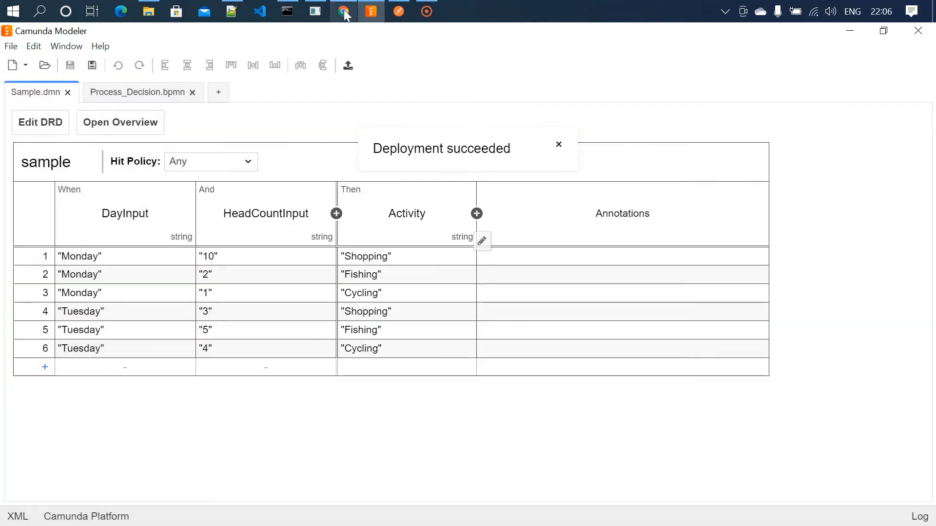
left_click(343, 11)
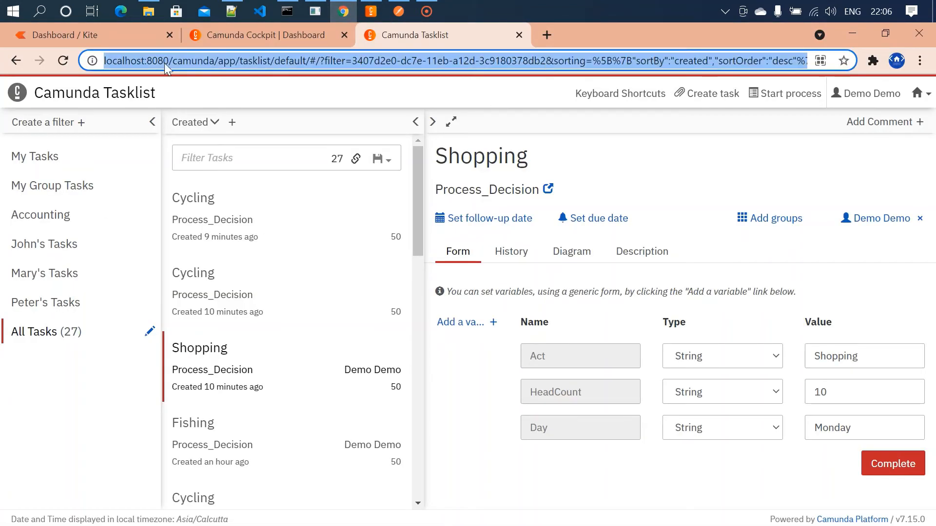
Step: Start a Process_Decision instance in Tasklist with Day Monday and HeadCount 10
left_click(35, 156)
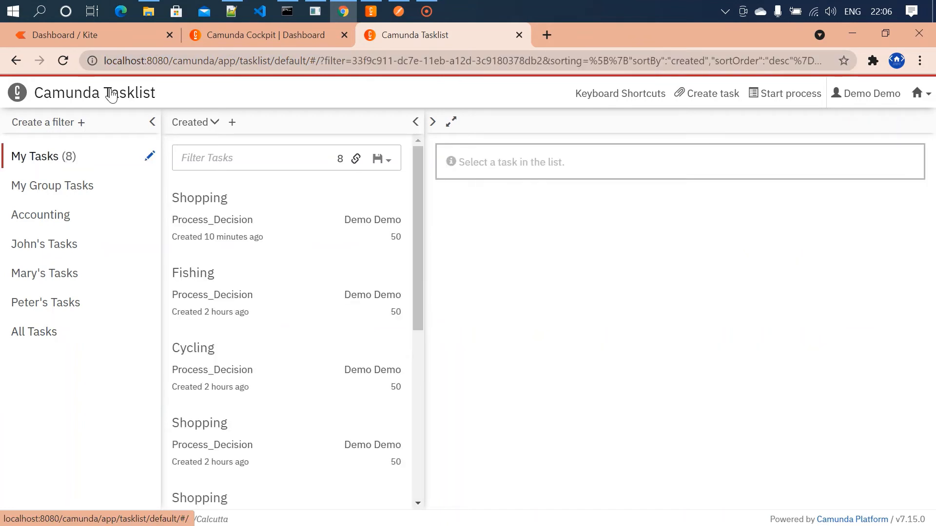
mouse_move(772, 93)
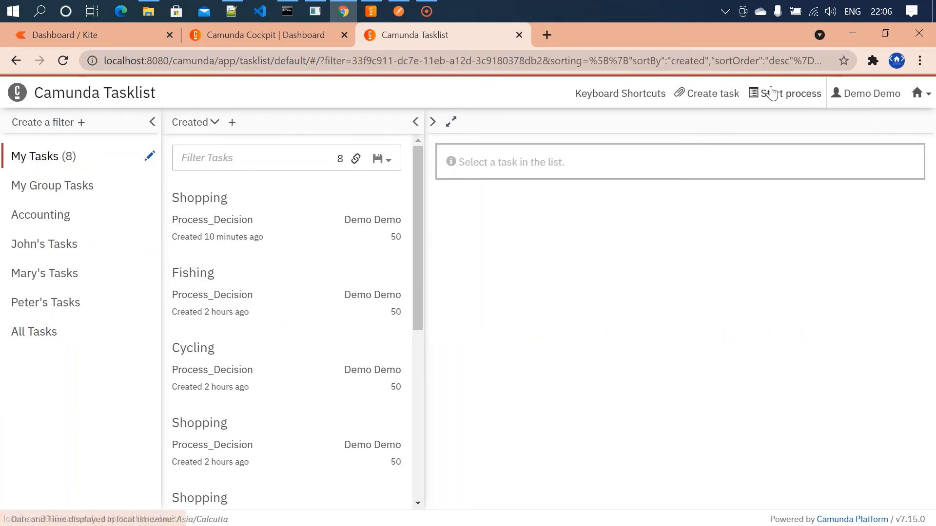
left_click(790, 93)
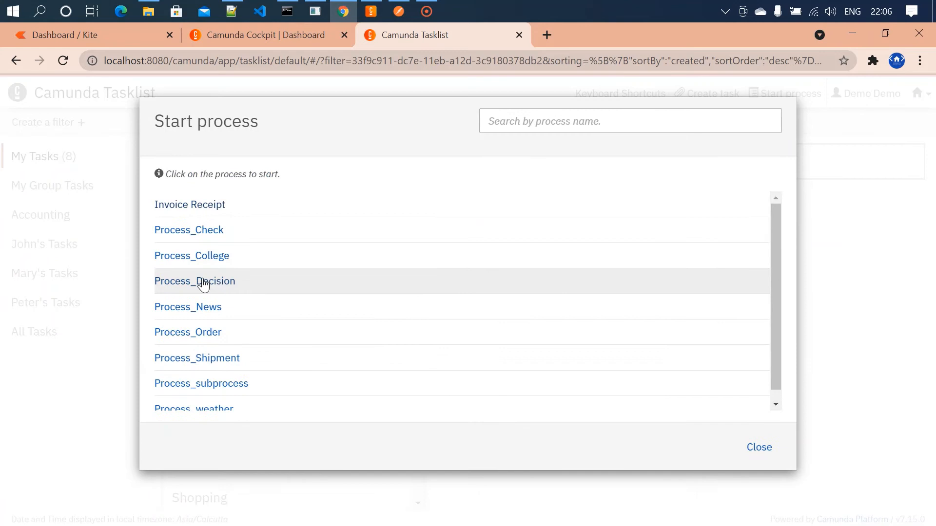
left_click(194, 281)
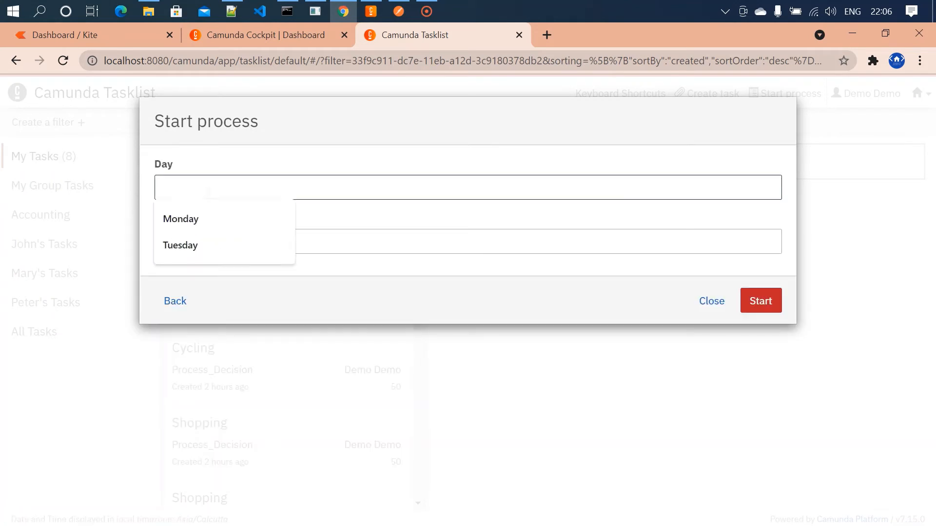
left_click(181, 219)
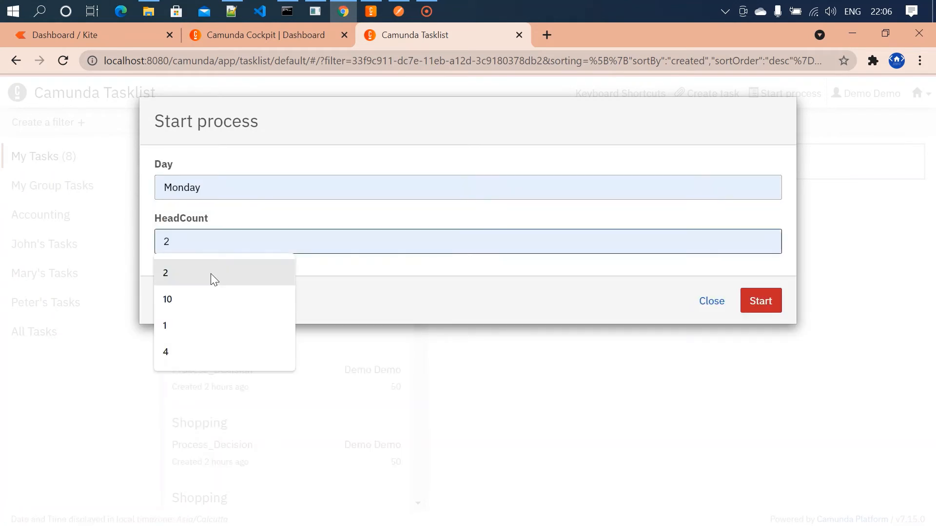
left_click(168, 299)
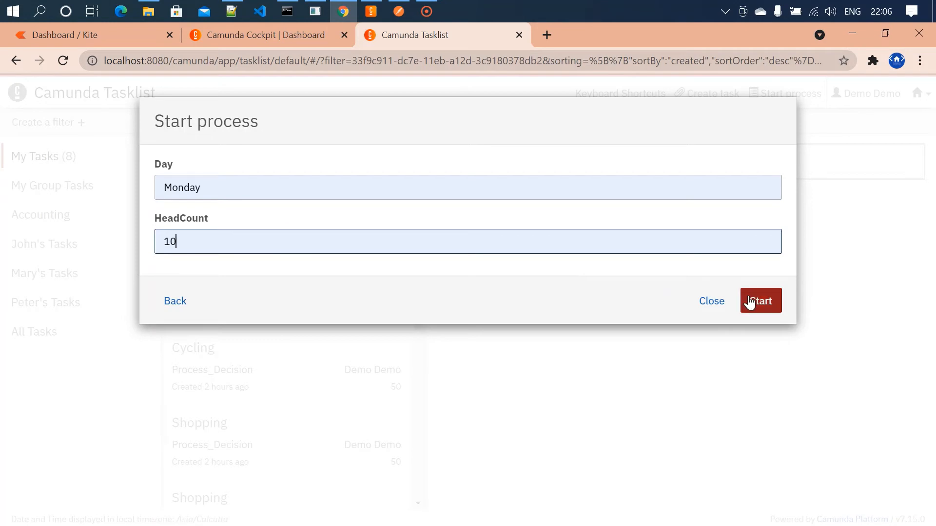
left_click(761, 300)
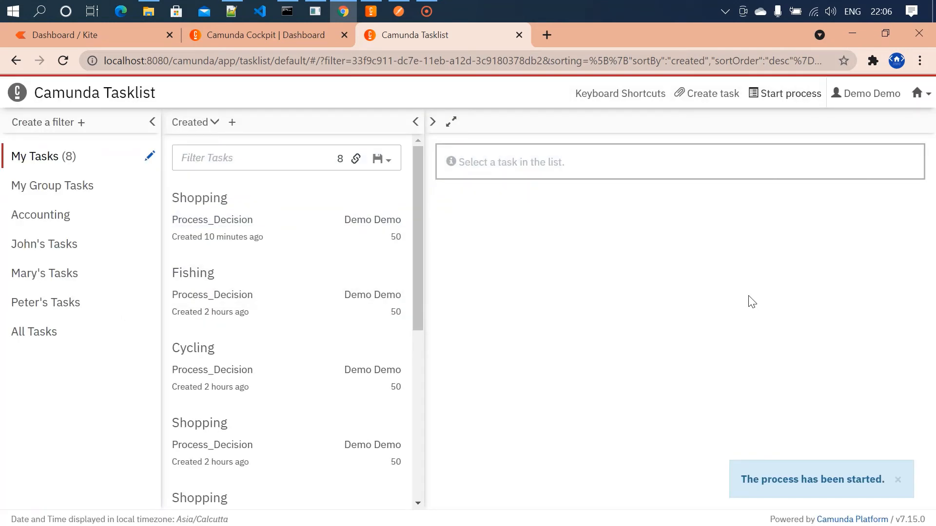
left_click(369, 10)
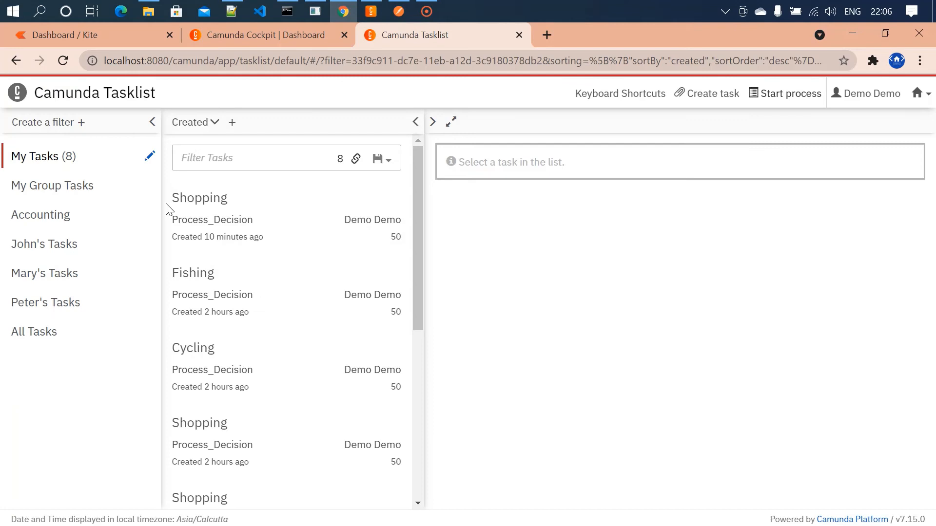
Step: Claim the newest Shopping task and load its variables: Act Shopping, HeadCount 10, Day Monday
left_click(34, 331)
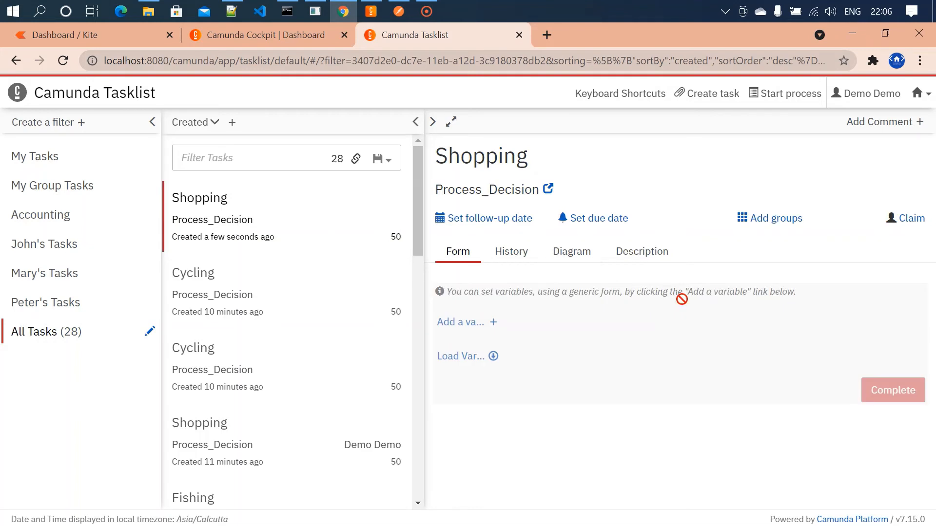
left_click(912, 218)
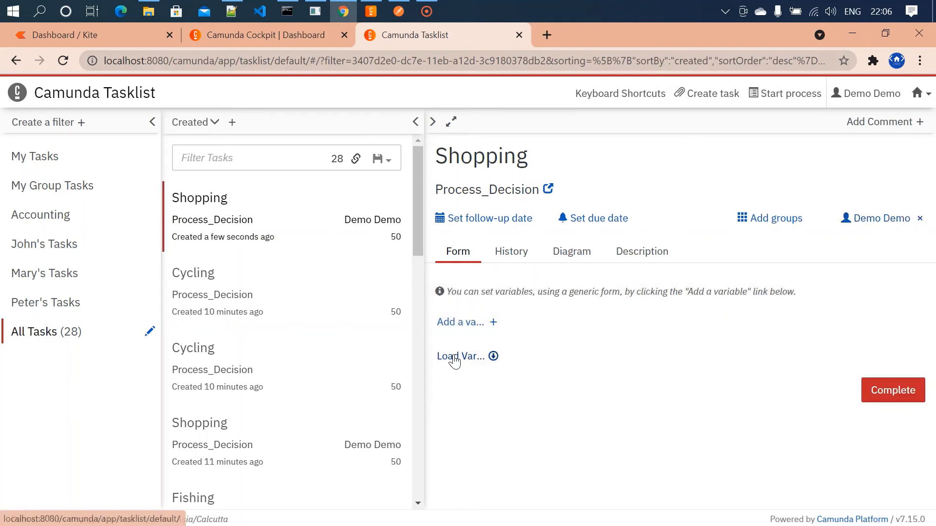
left_click(460, 357)
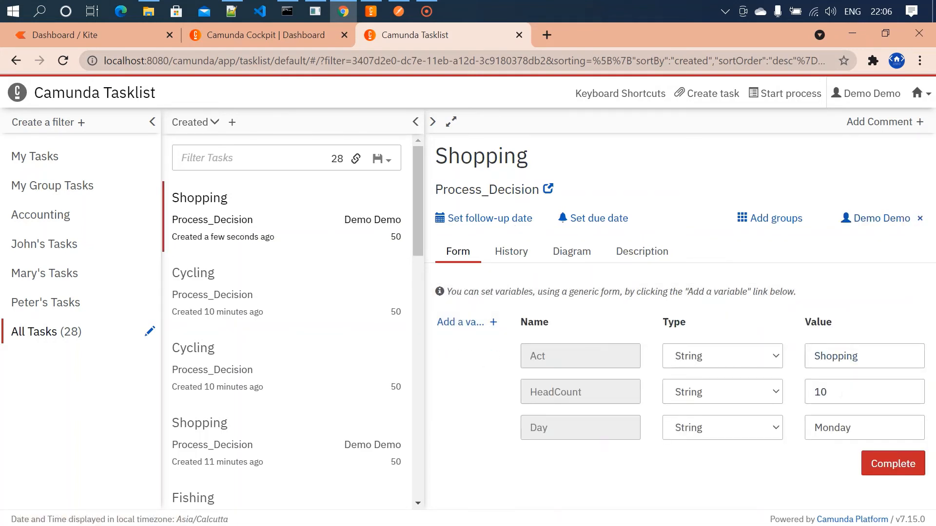
mouse_move(690, 371)
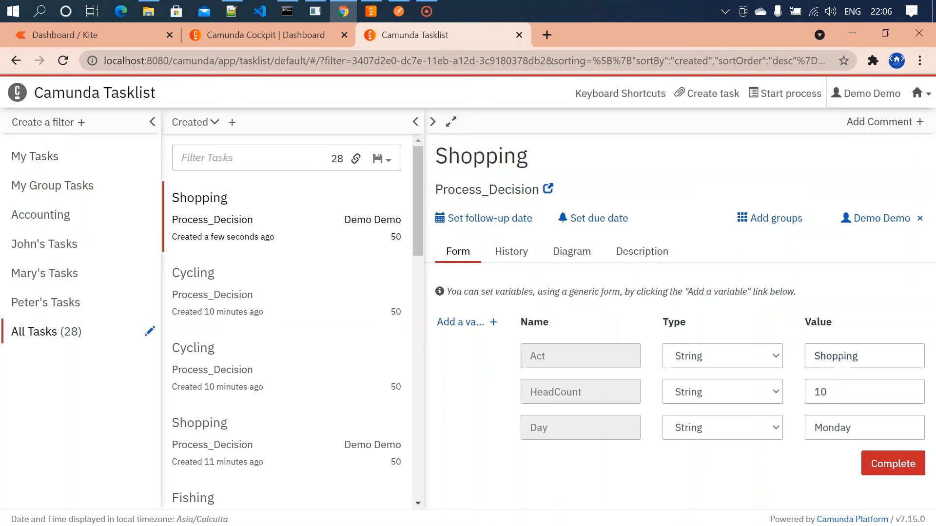
mouse_move(254, 41)
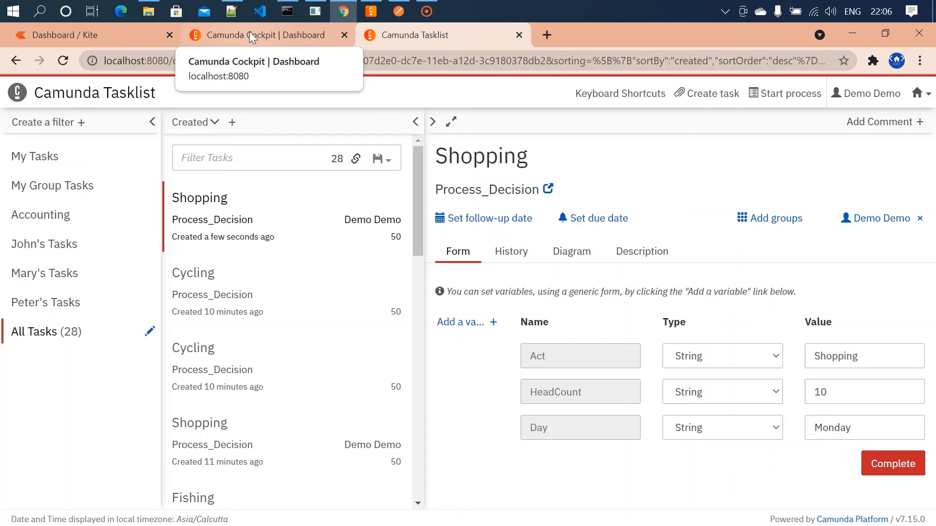
mouse_move(775, 95)
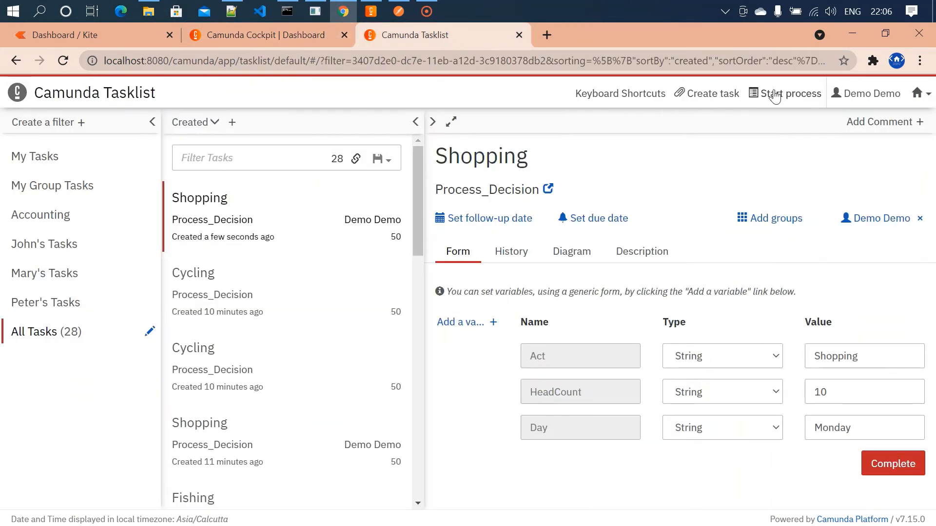
Step: Start another Process_Decision instance with Monday and HeadCount 1, creating a Cycling task
left_click(790, 93)
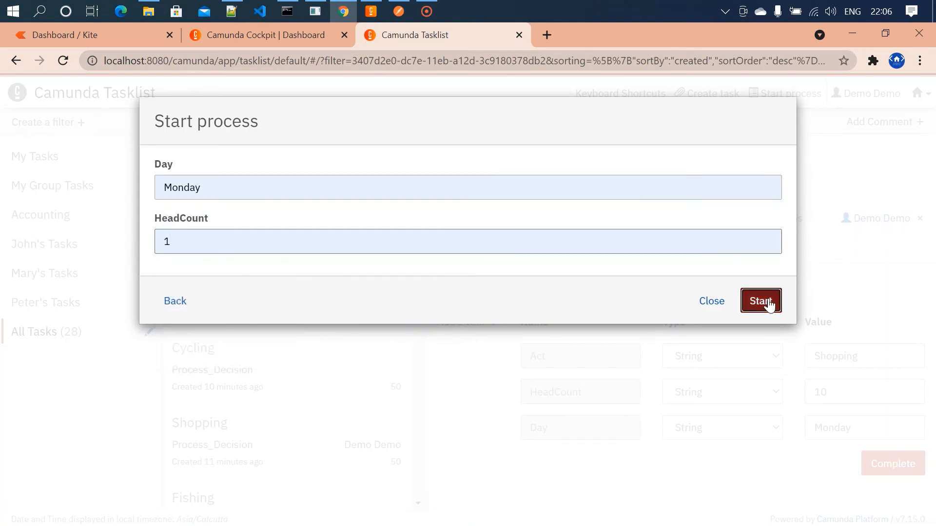
left_click(760, 301)
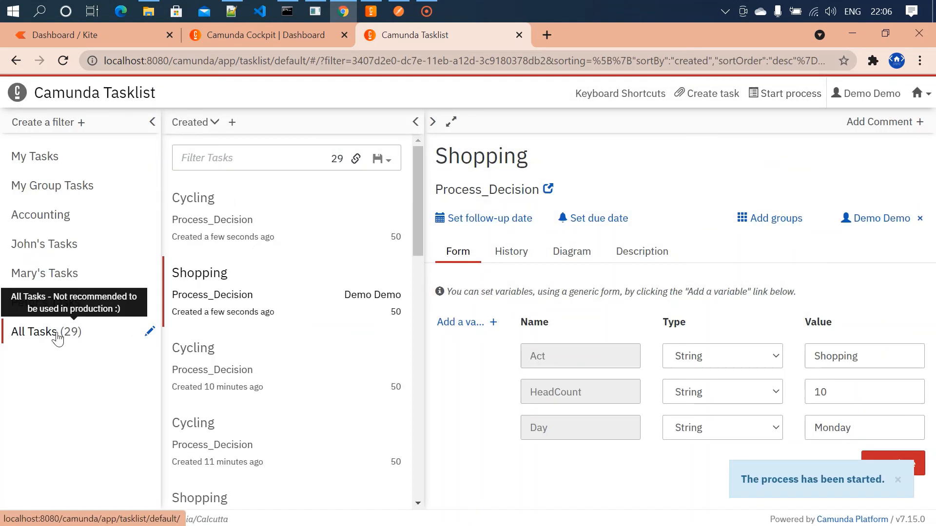
left_click(371, 11)
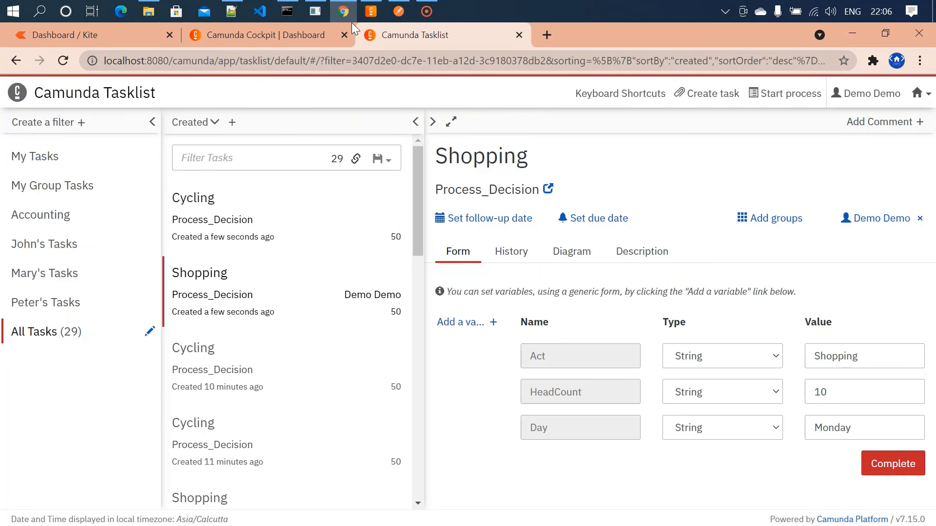
left_click(790, 93)
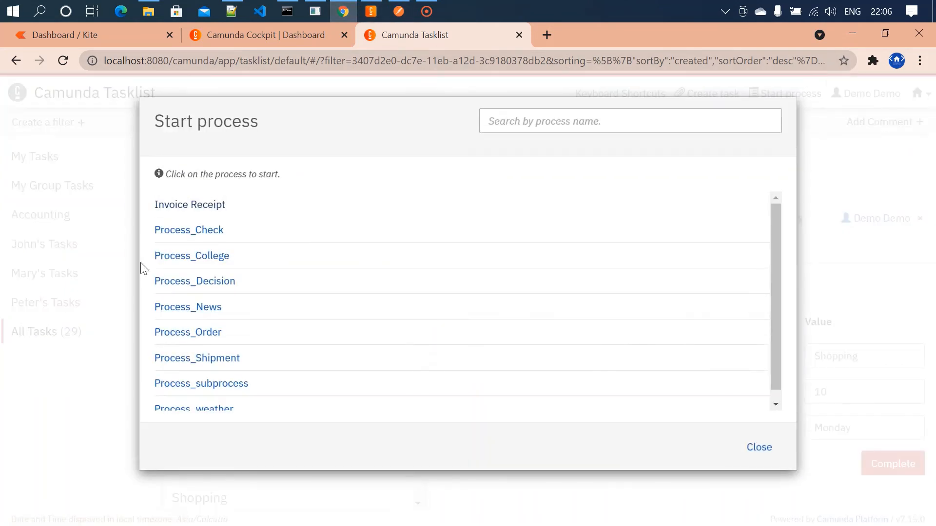
Step: Start a Tuesday, HeadCount 4 instance, confirm the new Cycling task, then return to Modeler
left_click(194, 280)
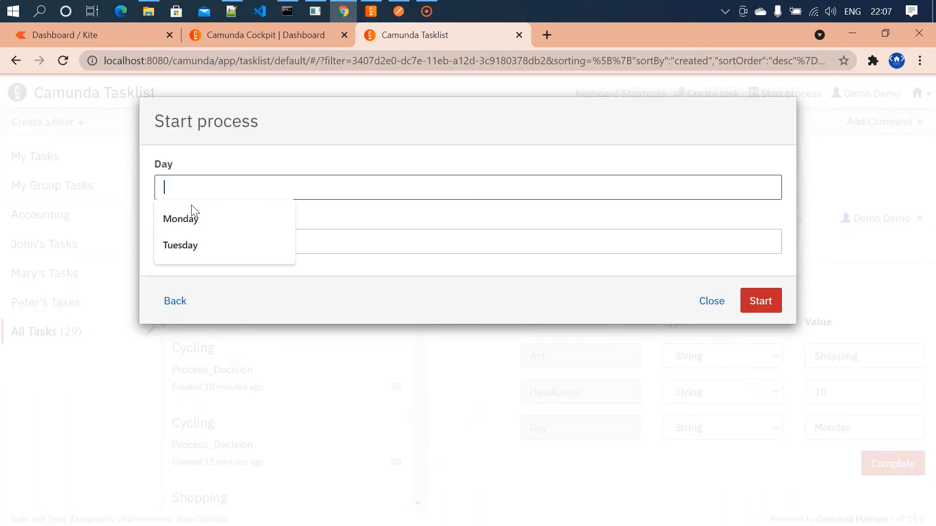
left_click(181, 245)
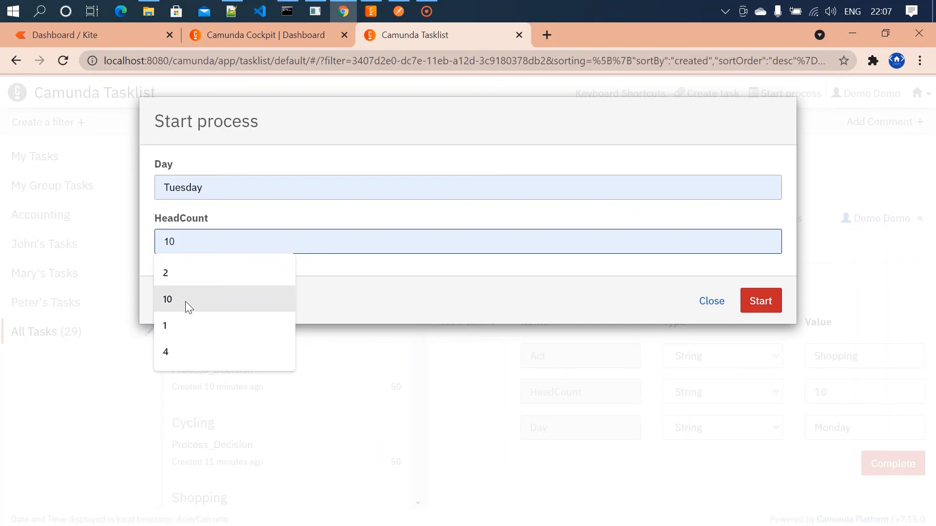
left_click(165, 352)
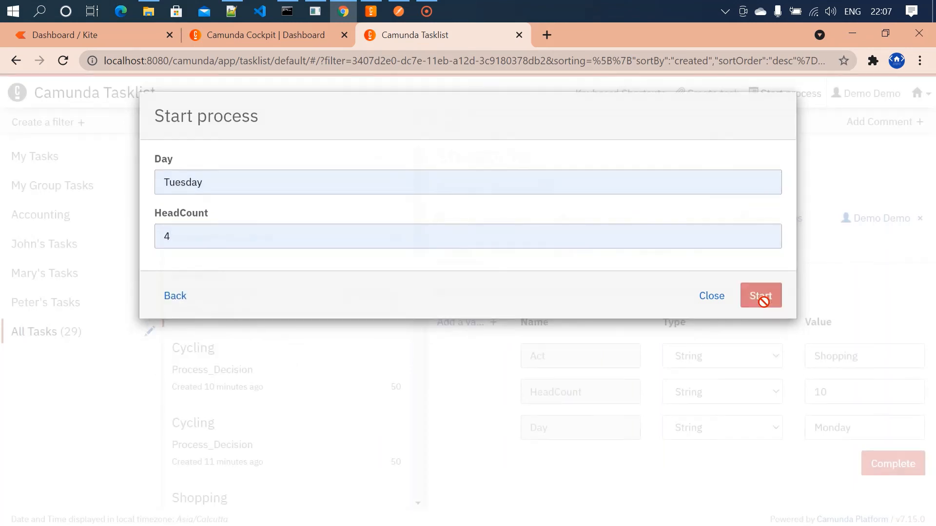
left_click(370, 10)
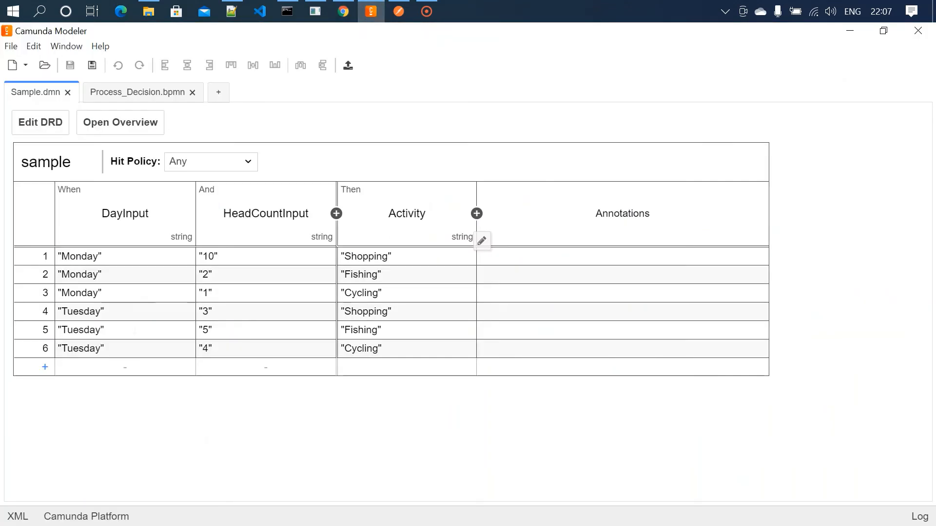
left_click(342, 11)
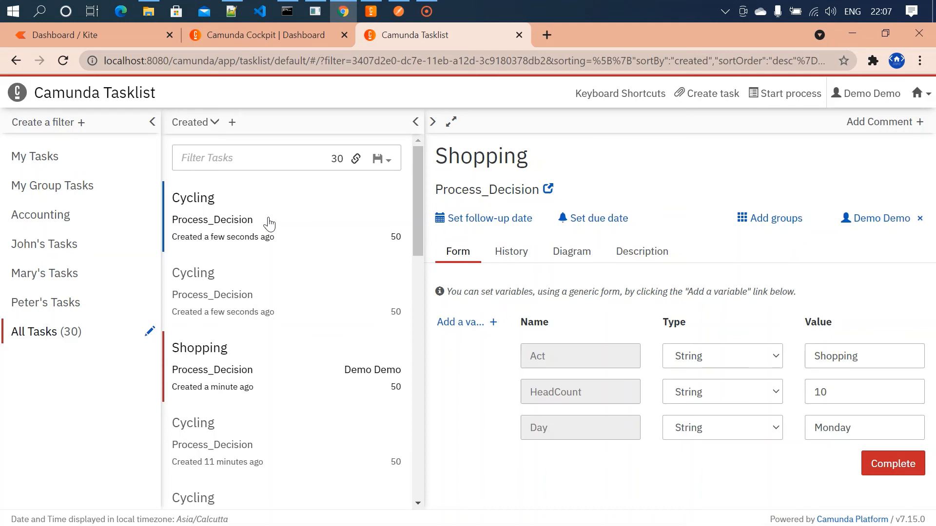
mouse_move(379, 10)
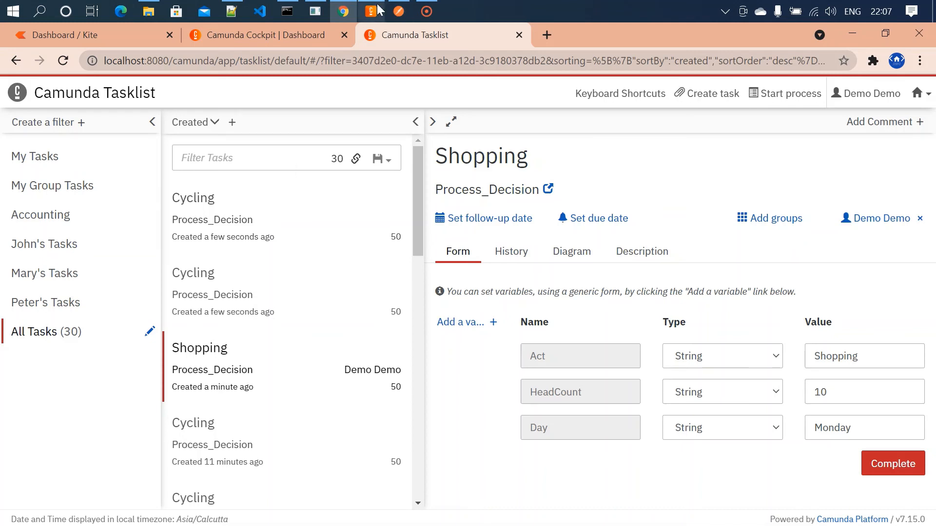
left_click(367, 10)
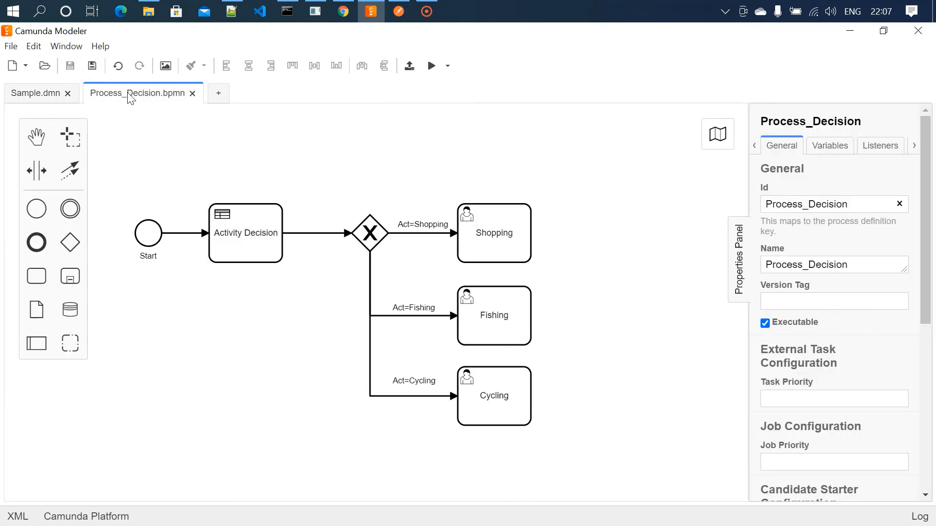
mouse_move(690, 342)
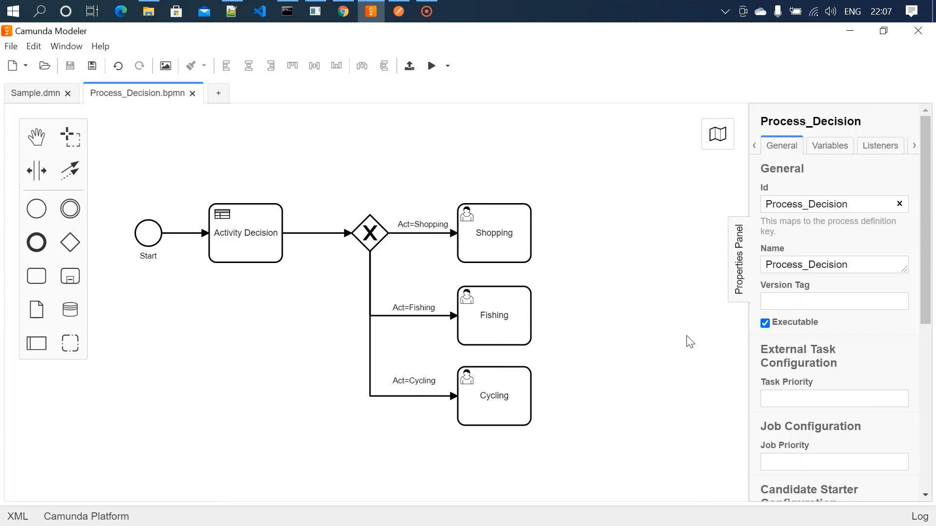
mouse_move(468, 186)
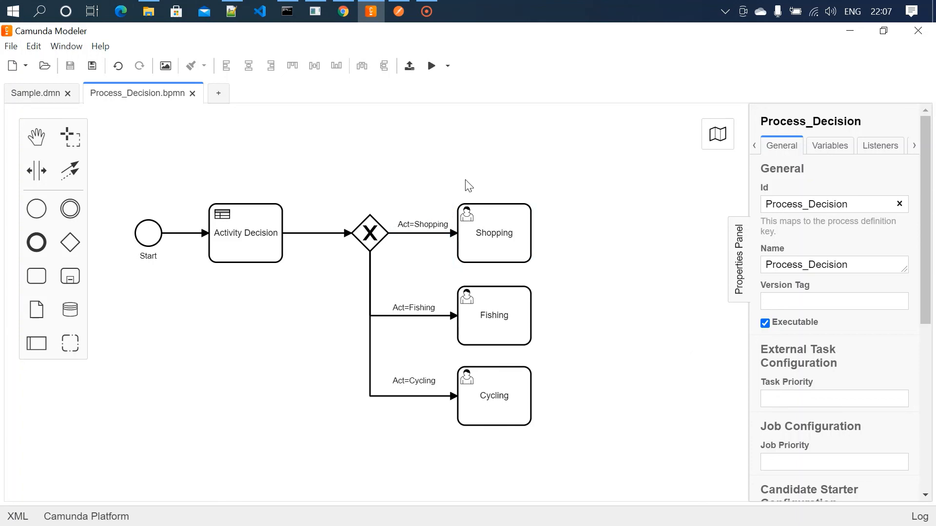